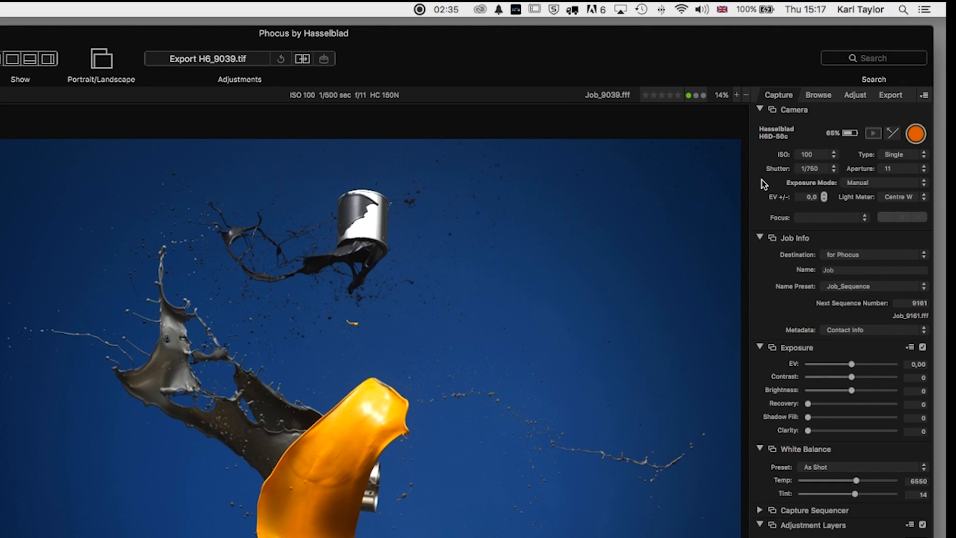
Collapse the Camera panel so Job Info destination and naming settings sit at the top
left_click(760, 109)
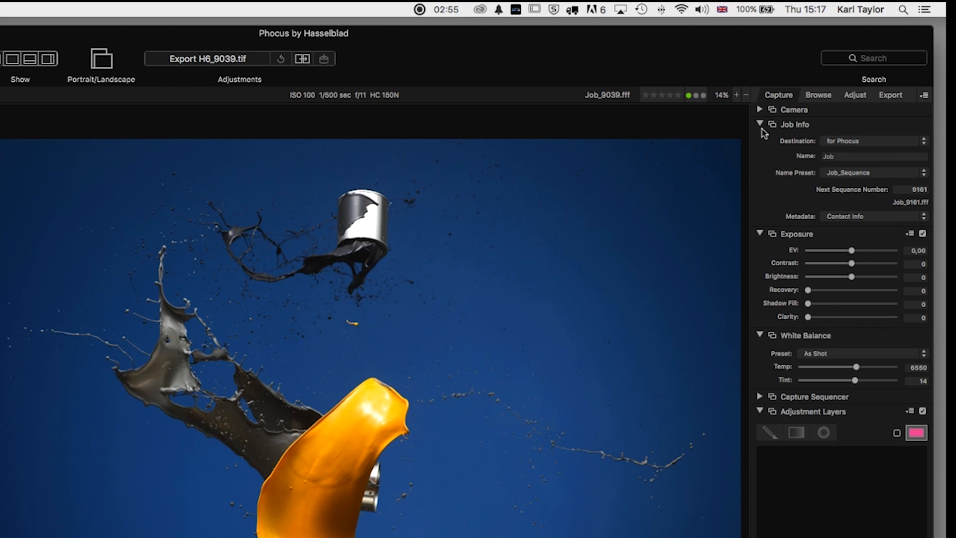
mouse_move(759, 136)
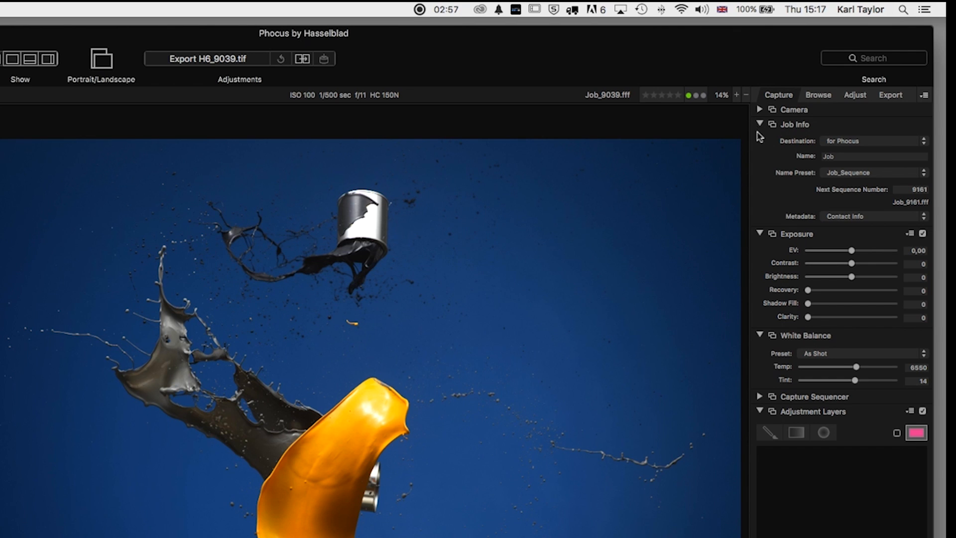